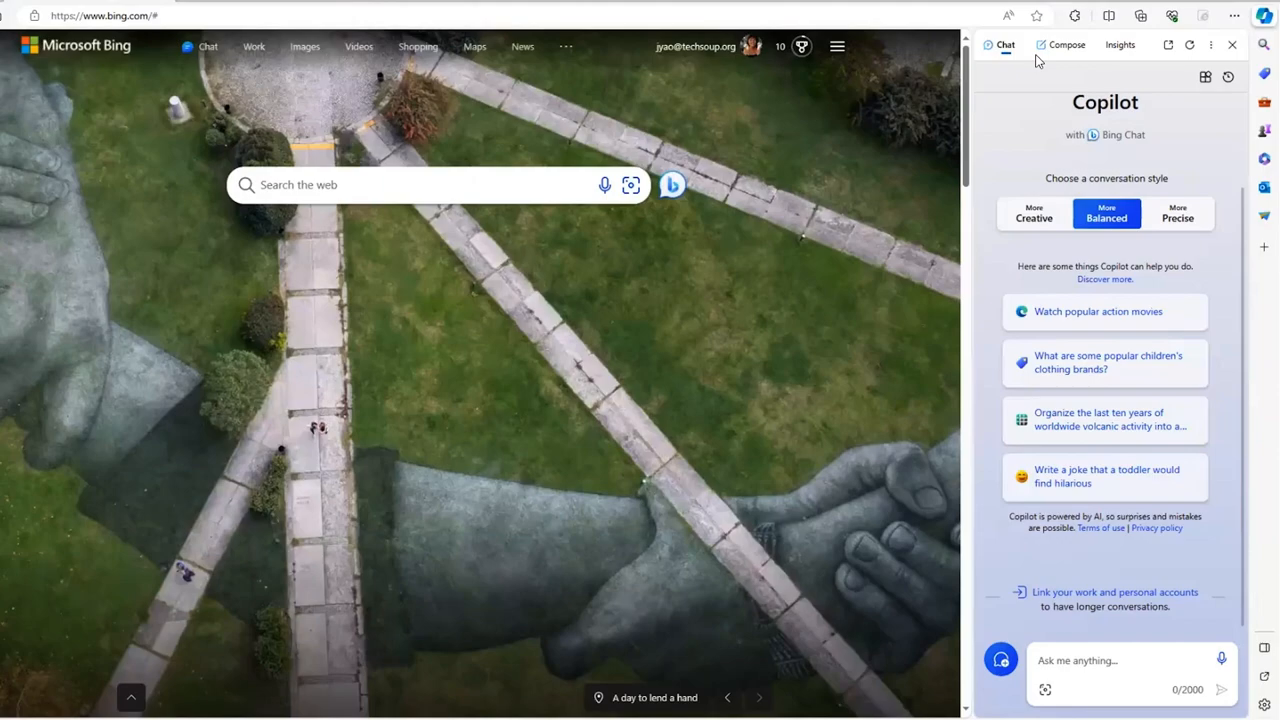
Step: Switch the Copilot sidebar to Compose mode for drafting
{"action": "left_click", "coordinate": [1066, 44]}
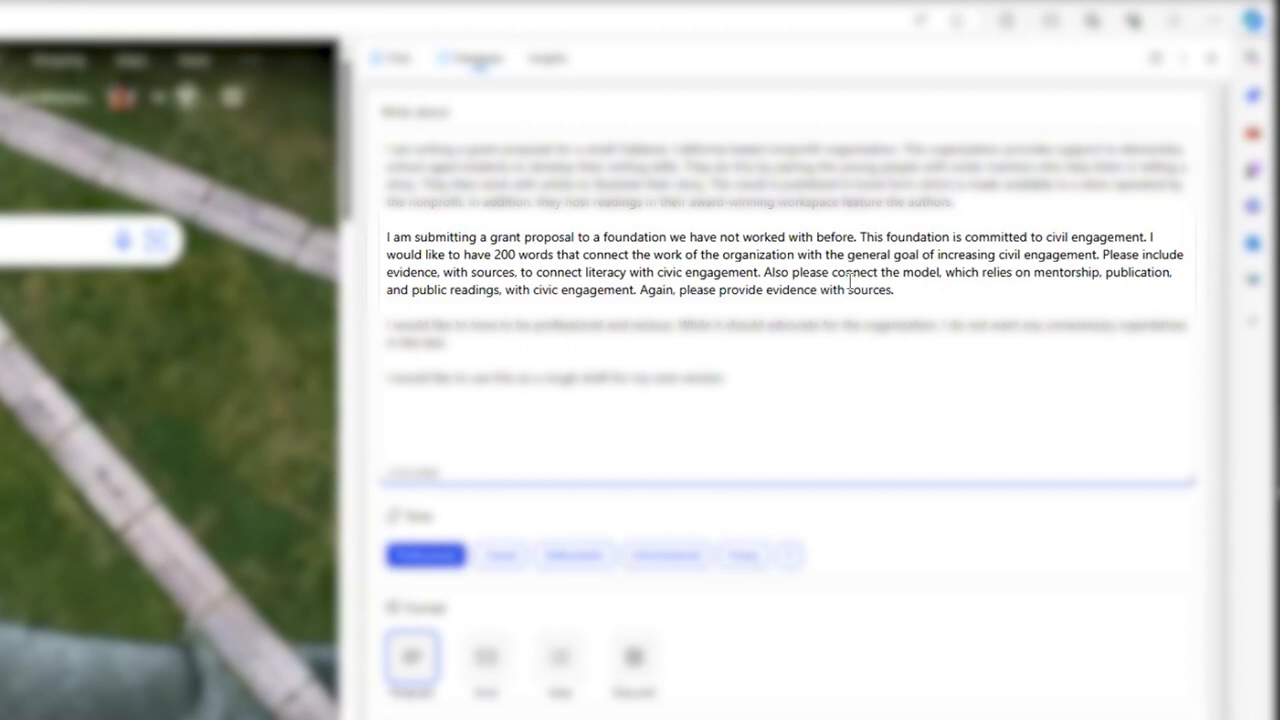
{"action": "mouse_move", "coordinate": [804, 300]}
{"action": "type", "text": "profe"}
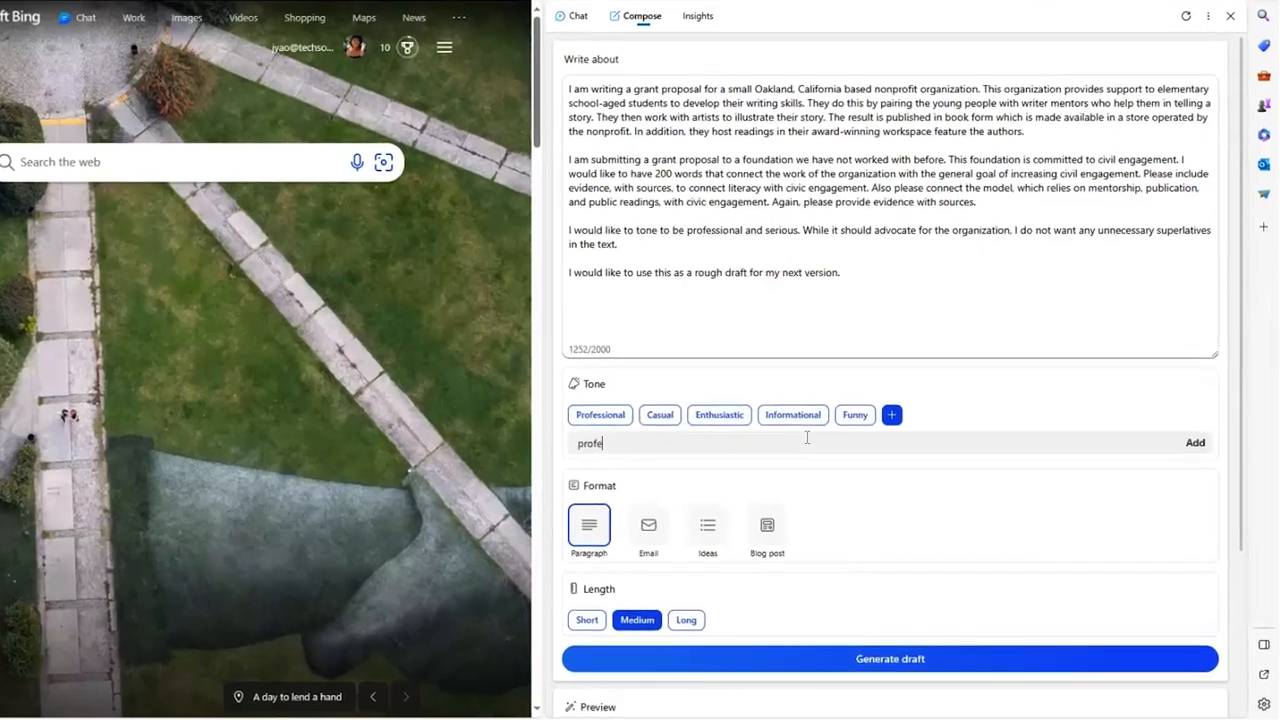
Step: Add the custom 'professional and serious' tone to the grant-proposal prompt
{"action": "left_click", "coordinate": [1196, 442]}
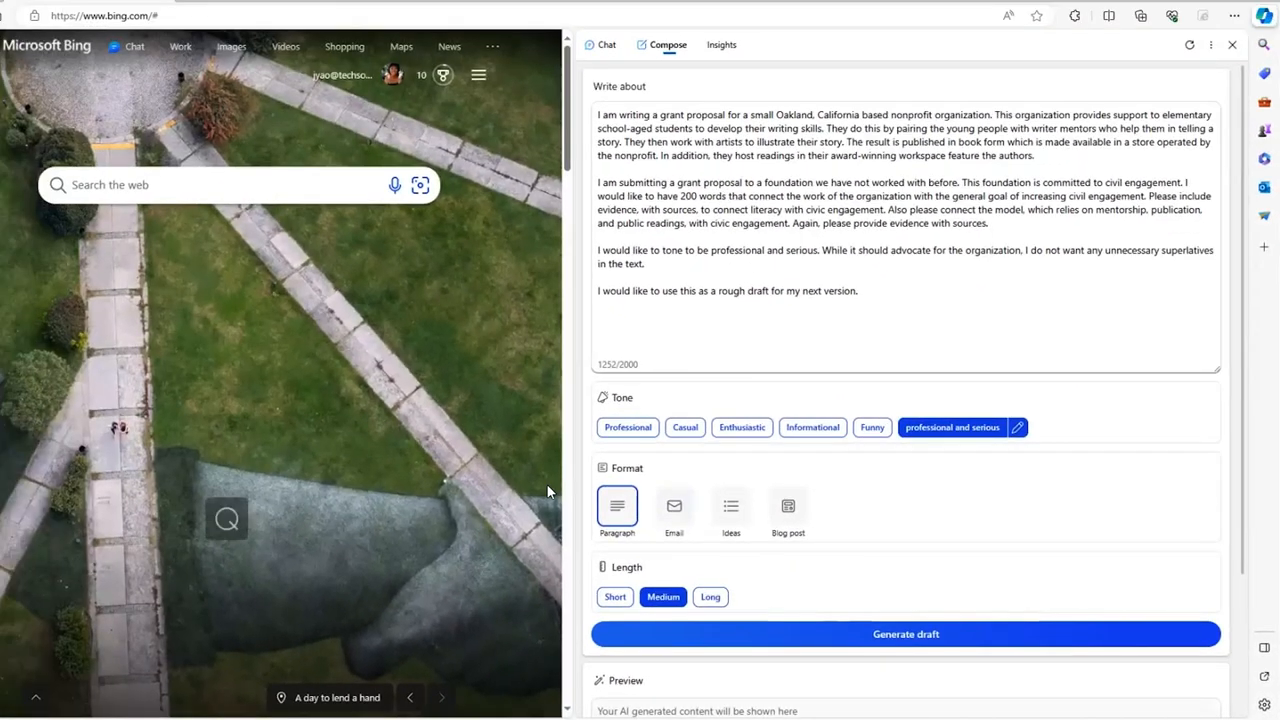
Step: Generate the grant-proposal draft and review its cited literacy and civic-engagement evidence
{"action": "left_click", "coordinate": [904, 632]}
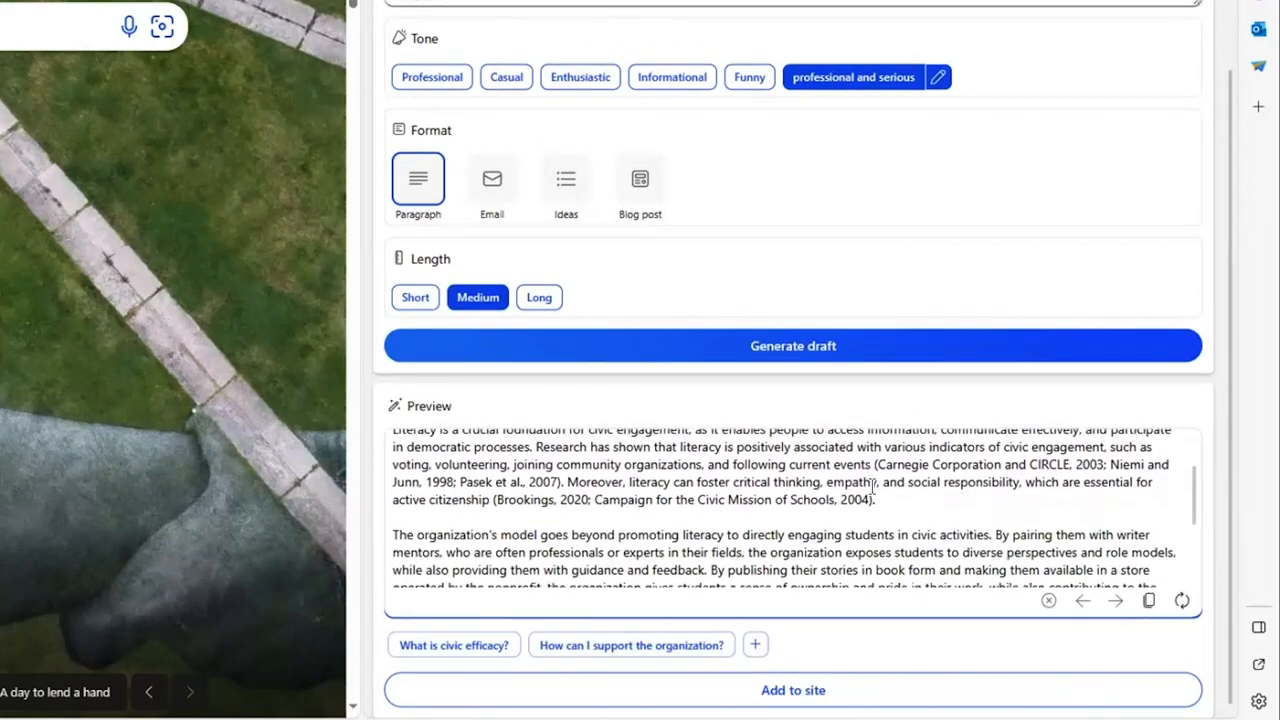
{"action": "scroll", "scroll_direction": "down", "scroll_amount": 3}
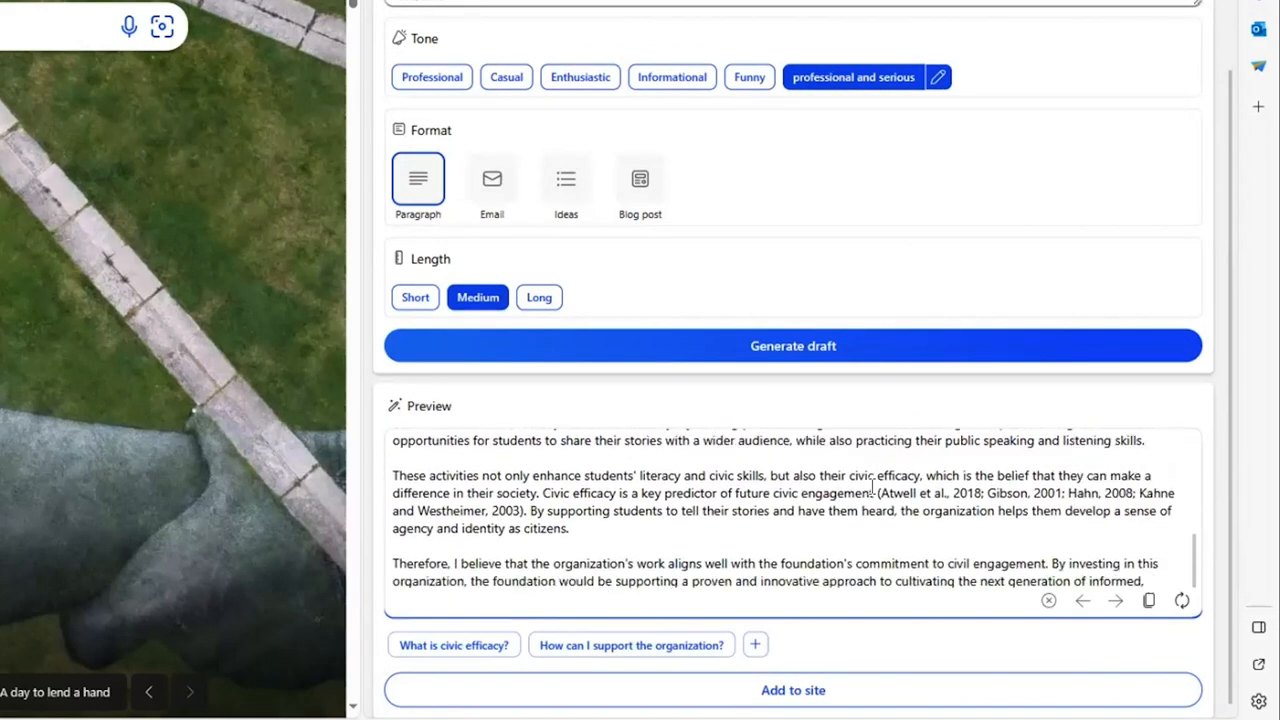